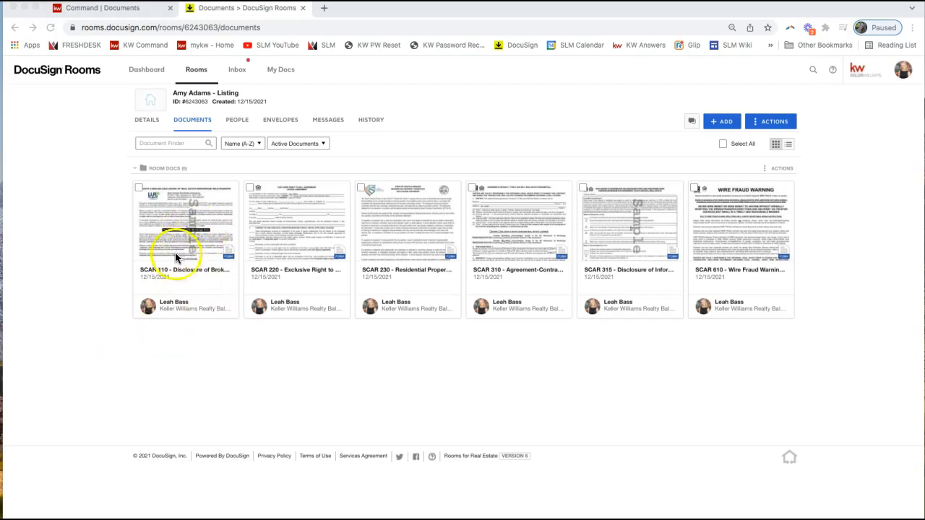
{"action": "mouse_move", "coordinate": [179, 292]}
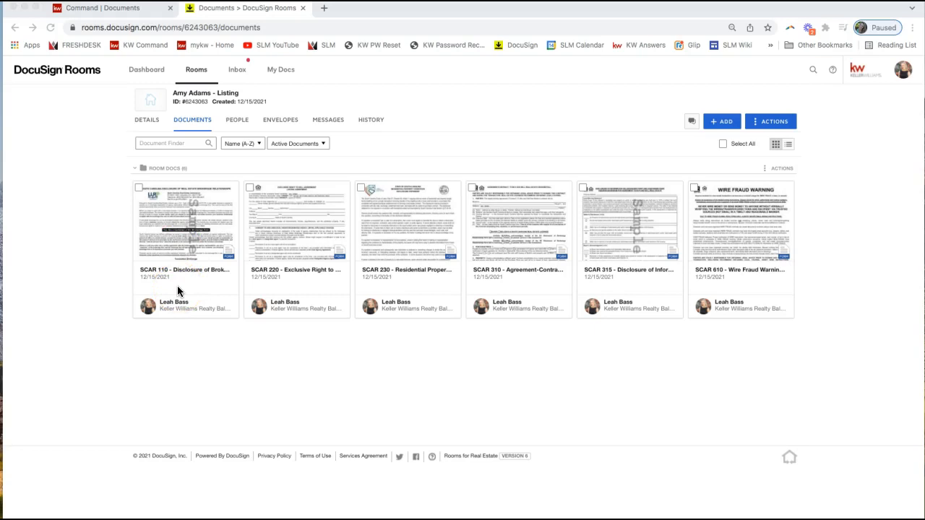
{"action": "mouse_move", "coordinate": [564, 331]}
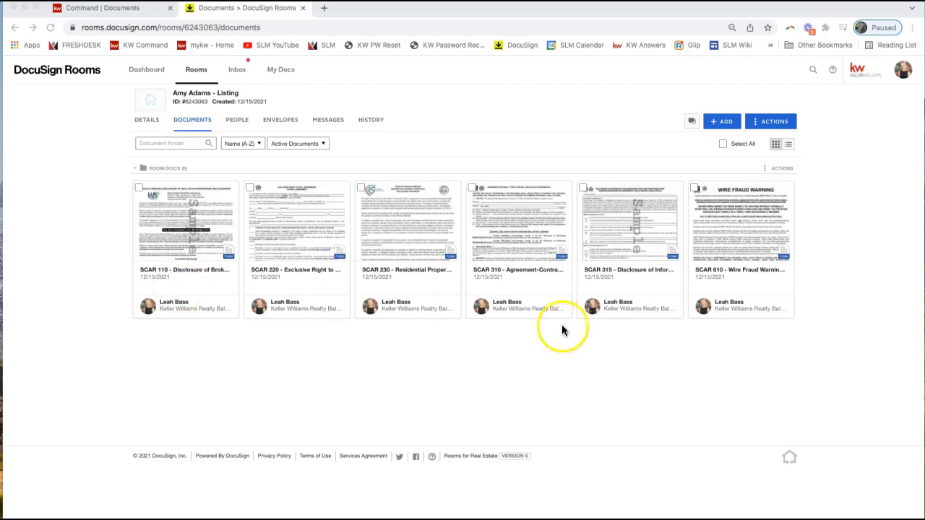
{"action": "mouse_move", "coordinate": [214, 242]}
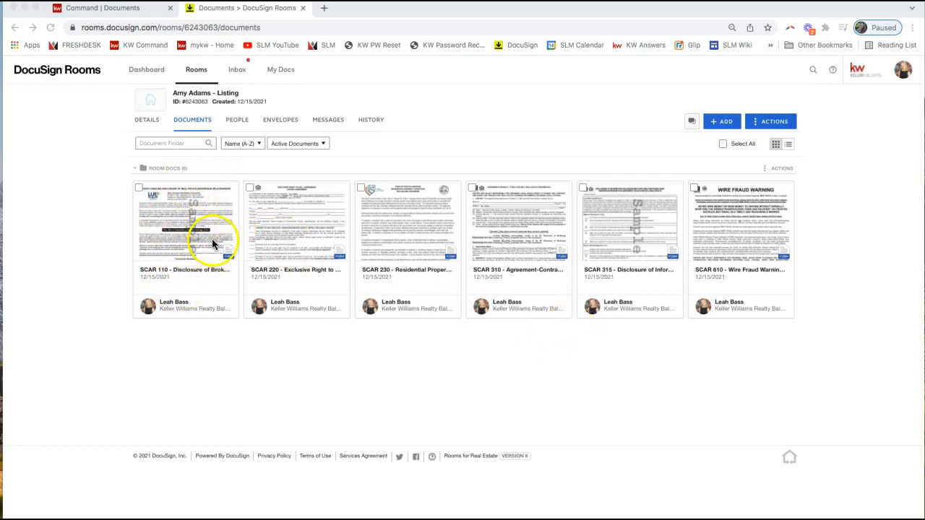
{"action": "mouse_move", "coordinate": [639, 177]}
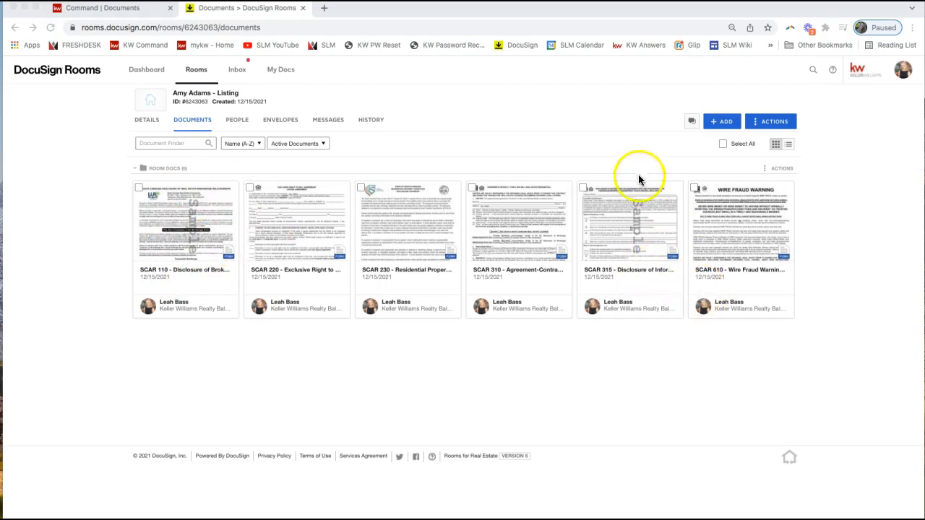
{"action": "mouse_move", "coordinate": [623, 252]}
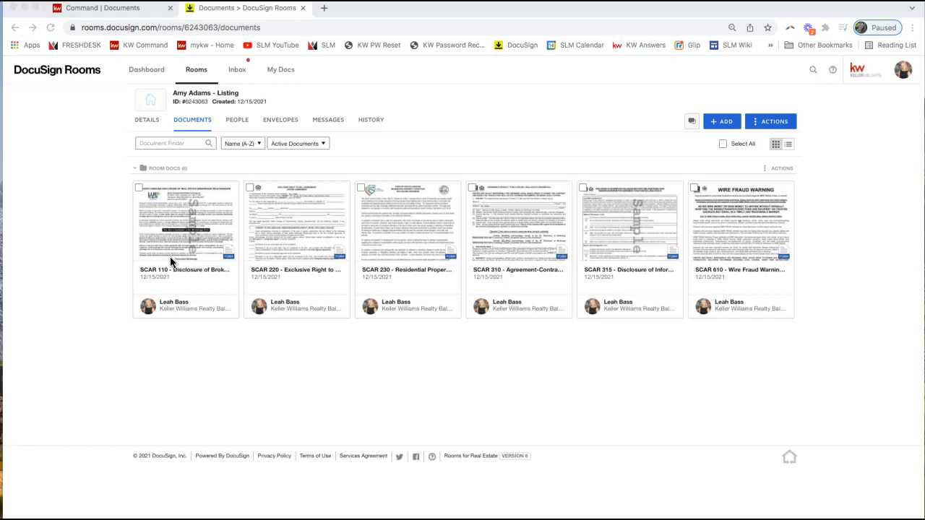
{"action": "mouse_move", "coordinate": [414, 144]}
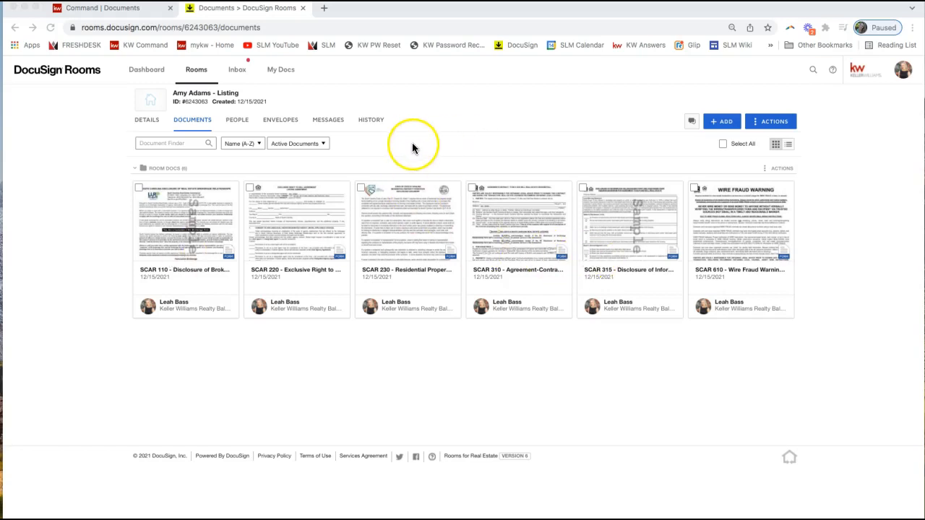
{"action": "mouse_move", "coordinate": [413, 147]}
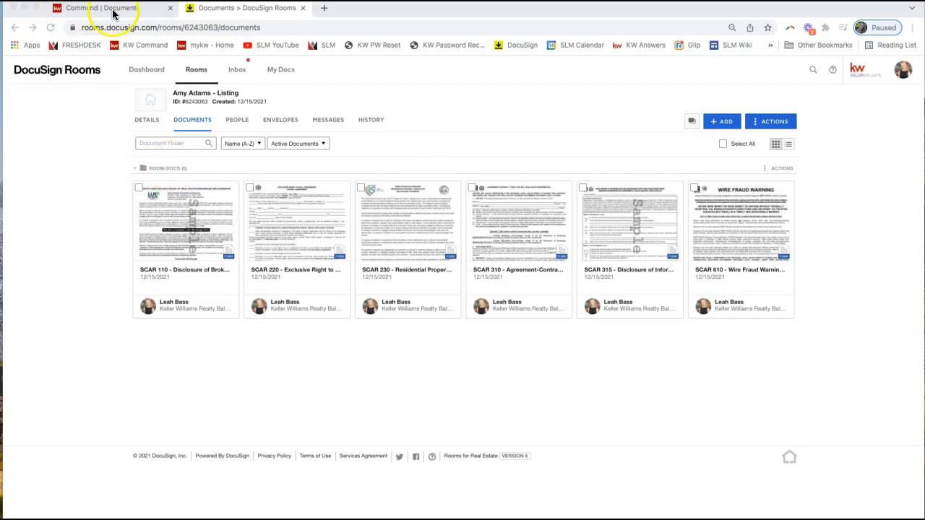
{"action": "mouse_move", "coordinate": [272, 143]}
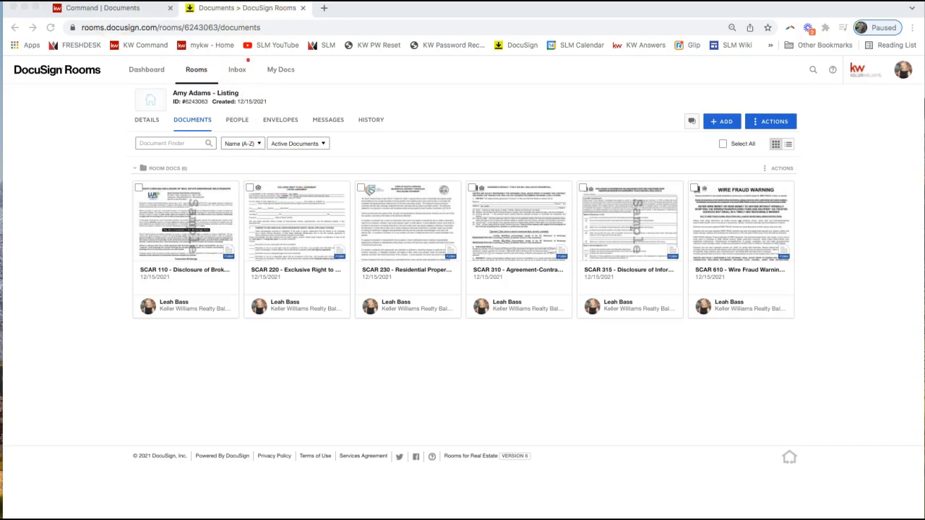
{"action": "mouse_move", "coordinate": [323, 105]}
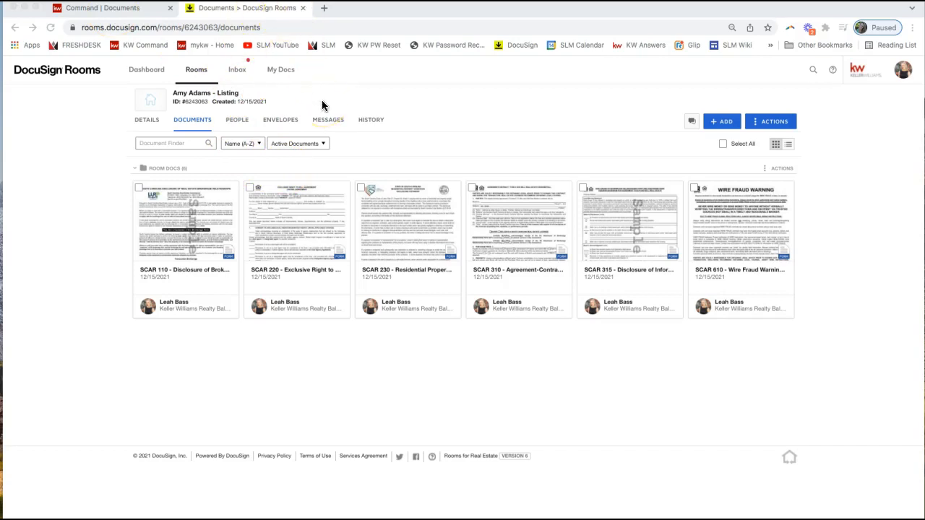
{"action": "mouse_move", "coordinate": [408, 174]}
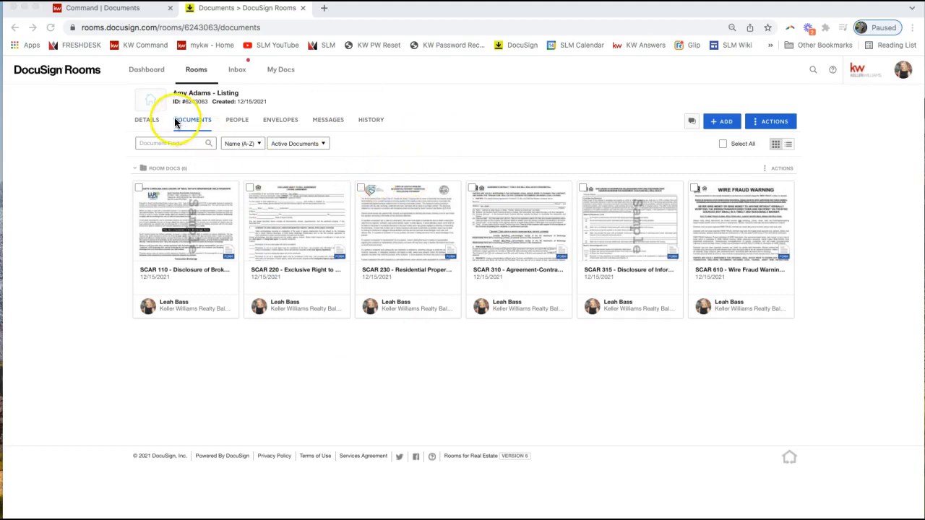
{"action": "mouse_move", "coordinate": [192, 130]}
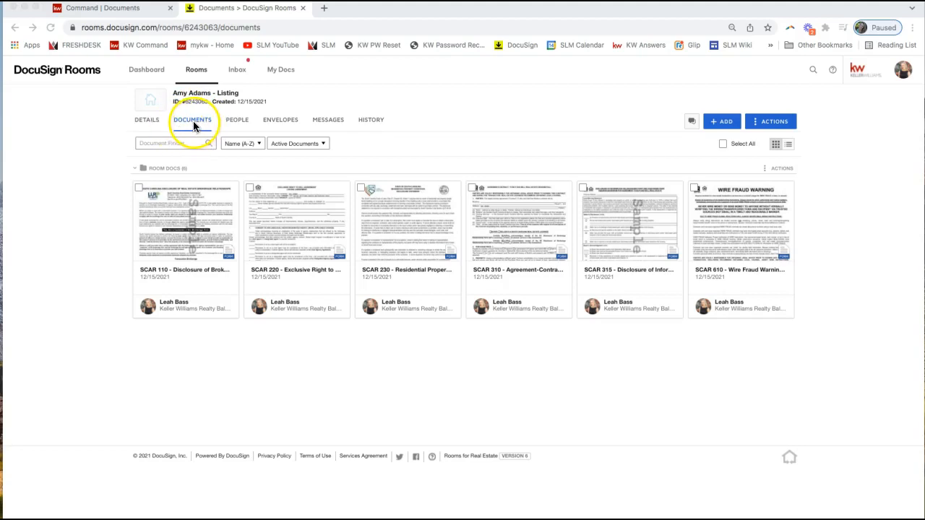
{"action": "mouse_move", "coordinate": [119, 162]}
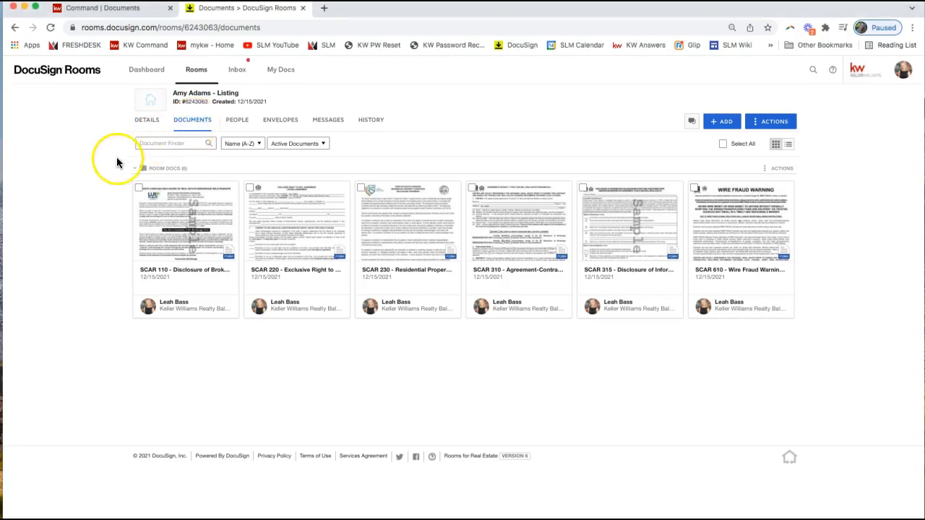
{"action": "mouse_move", "coordinate": [113, 166]}
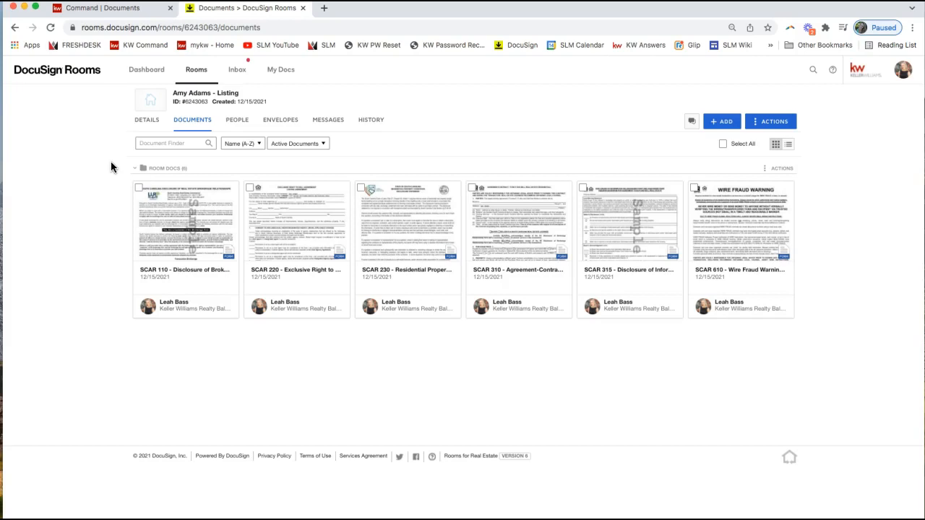
{"action": "mouse_move", "coordinate": [194, 118]}
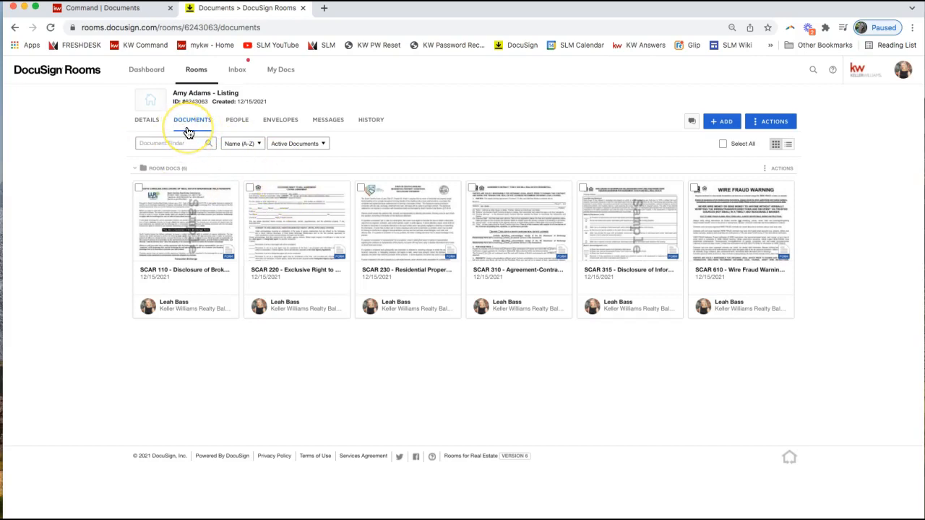
{"action": "mouse_move", "coordinate": [719, 121]}
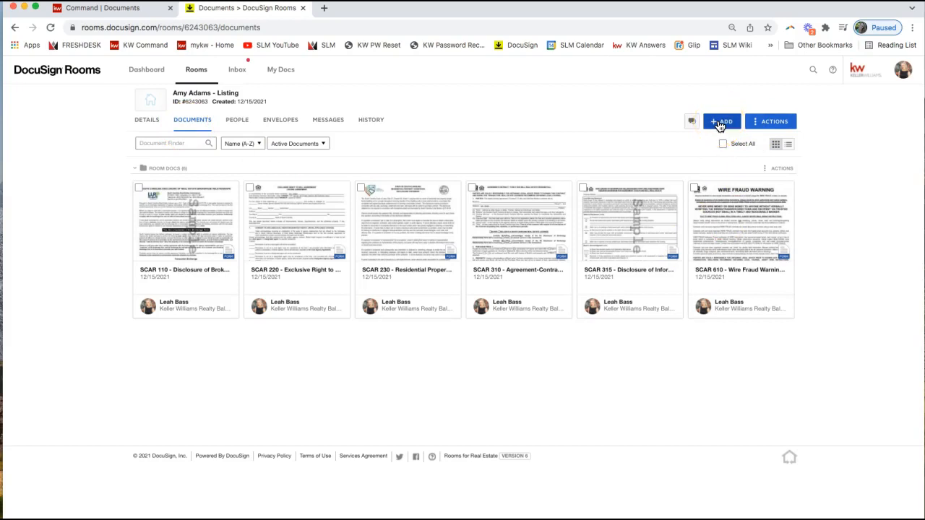
- Bring up the add-document source options from the Documents tab
{"action": "left_click", "coordinate": [721, 121]}
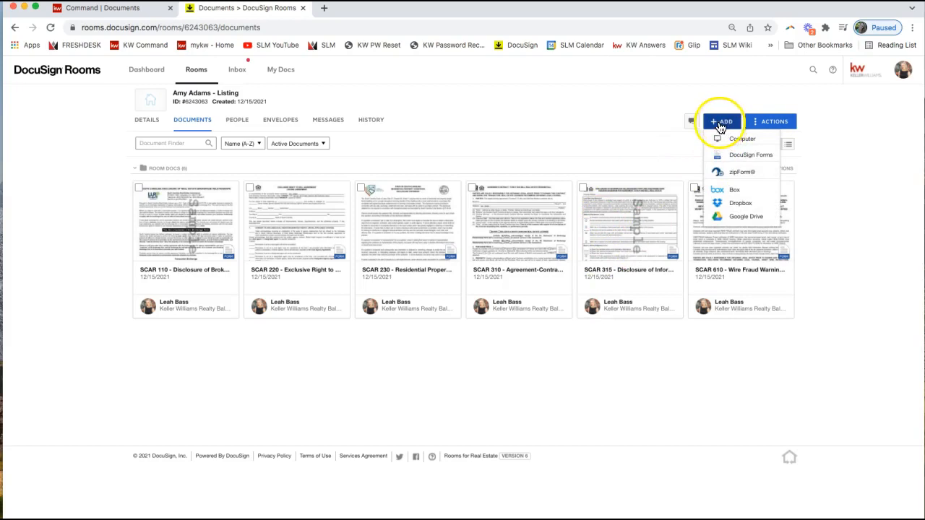
{"action": "mouse_move", "coordinate": [731, 156]}
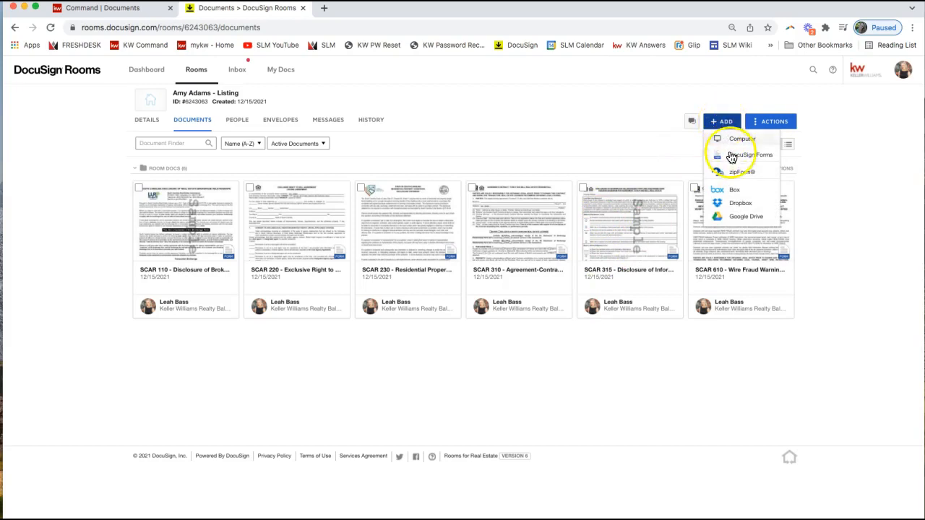
{"action": "mouse_move", "coordinate": [765, 159]}
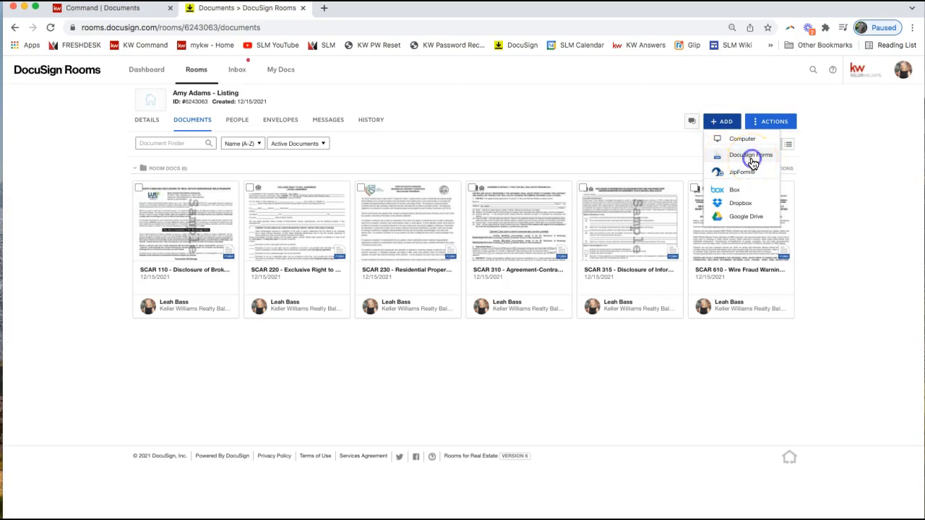
- Browse DocuSign Forms groups and a state form library, adding nothing to the room
{"action": "left_click", "coordinate": [750, 154]}
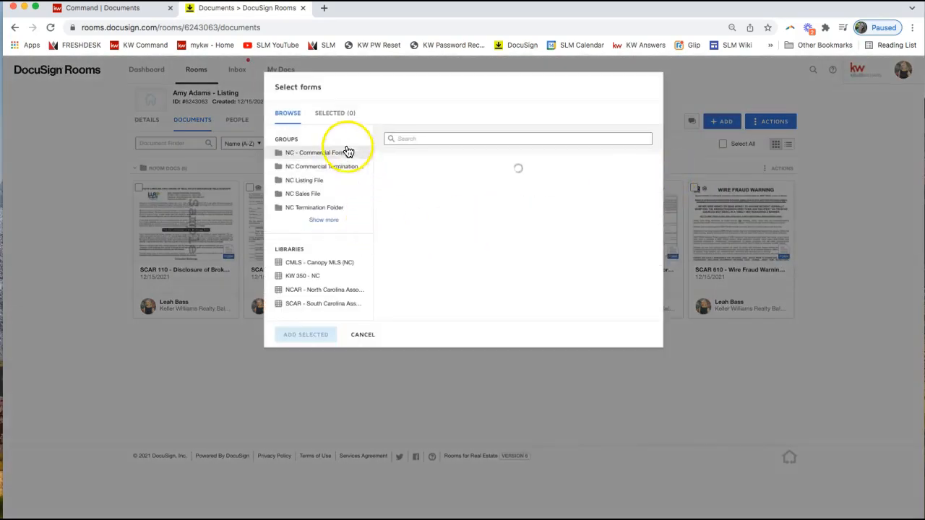
{"action": "left_click", "coordinate": [316, 153]}
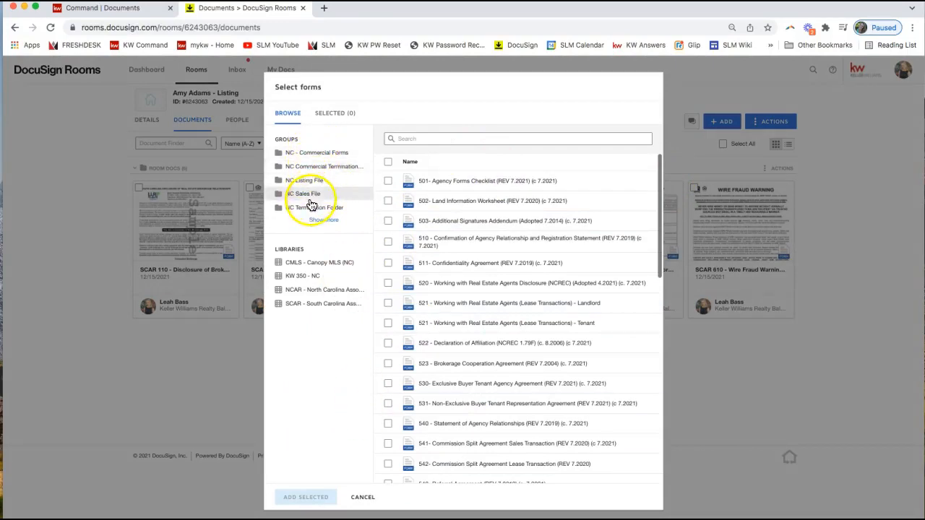
{"action": "mouse_move", "coordinate": [311, 289]}
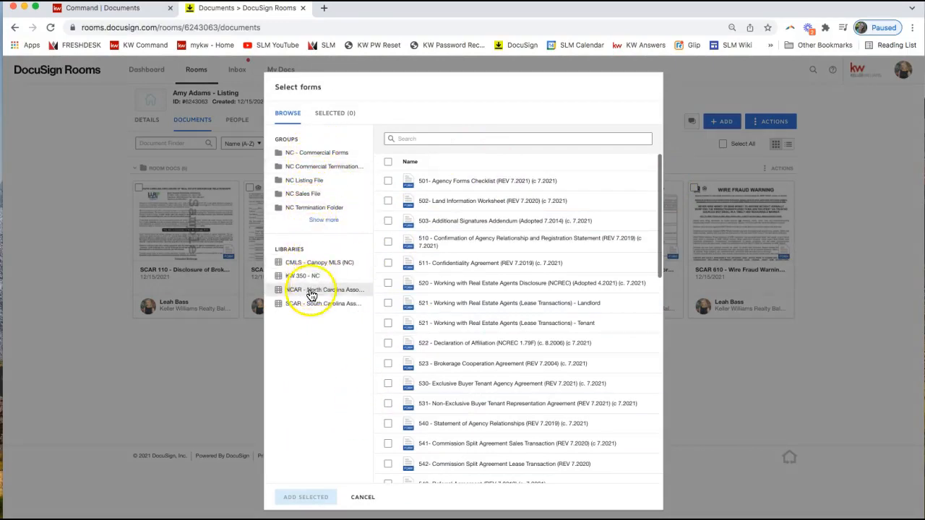
{"action": "left_click", "coordinate": [388, 181]}
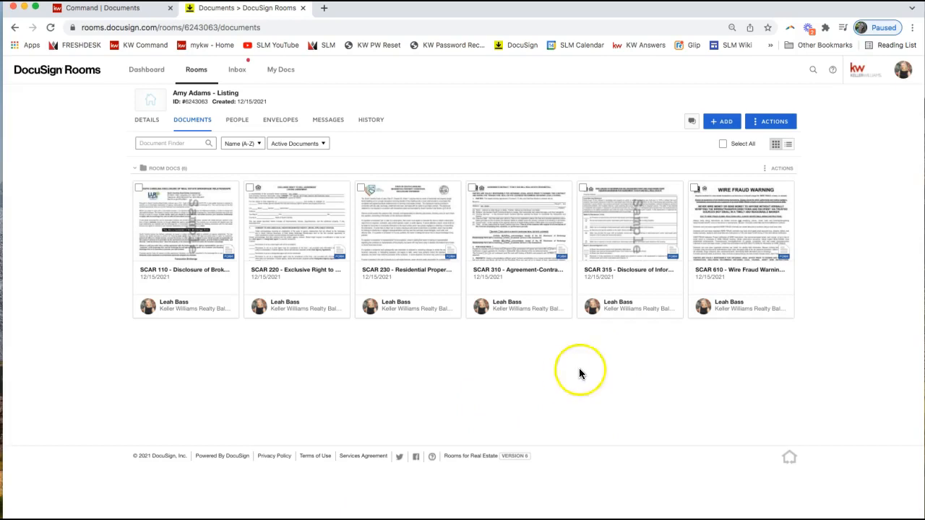
{"action": "mouse_move", "coordinate": [635, 213]}
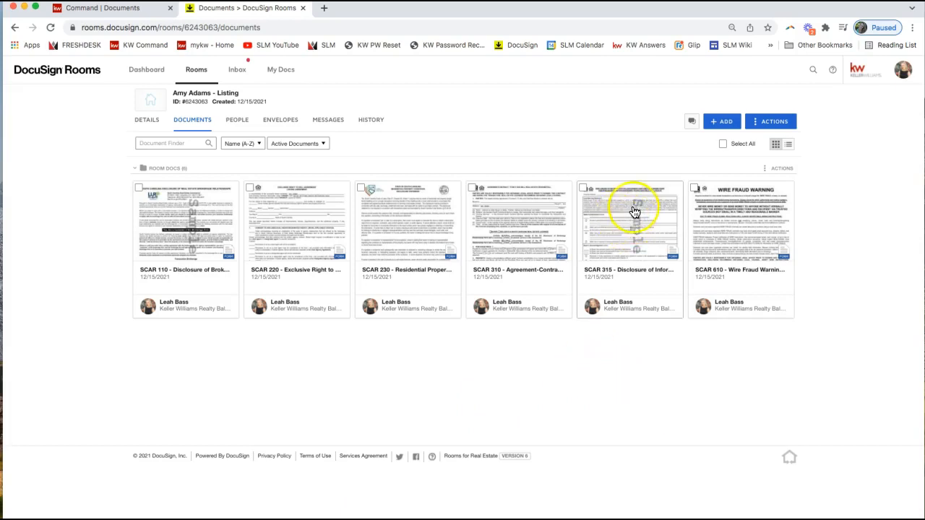
{"action": "mouse_move", "coordinate": [636, 267]}
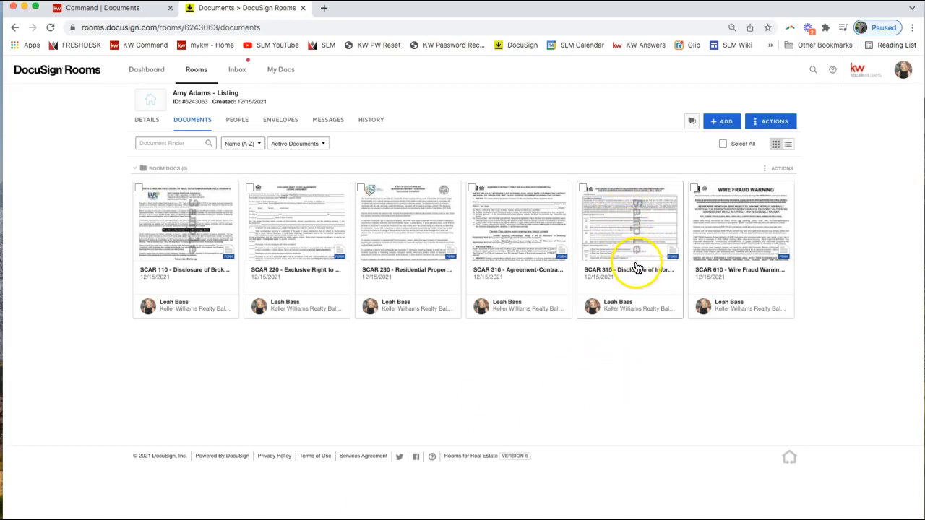
- Start opening the SCAR 315 lead-based paint disclosure in the form editor
{"action": "left_click", "coordinate": [629, 224]}
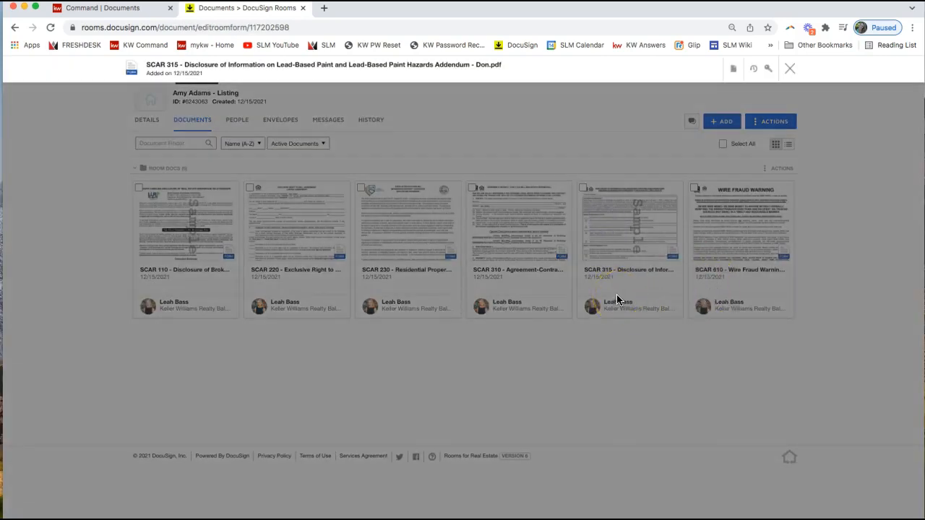
- Reach the Phone field at the bottom of the SCAR 315 addendum and select it
{"action": "left_click", "coordinate": [627, 224]}
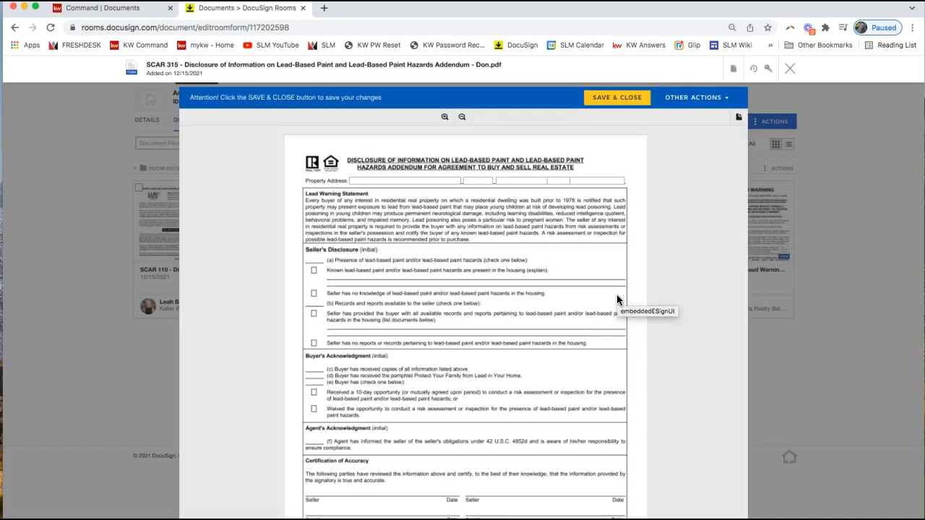
{"action": "mouse_move", "coordinate": [476, 322]}
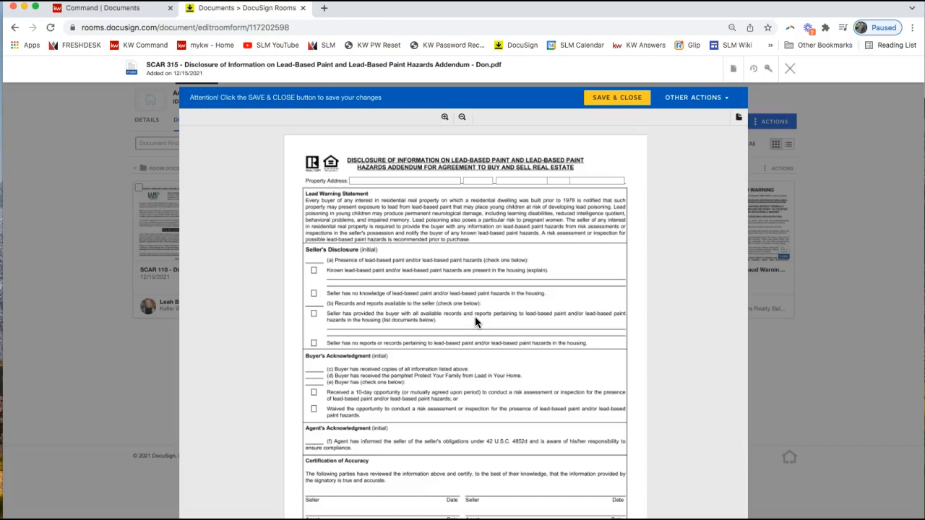
{"action": "scroll", "scroll_direction": "down", "scroll_amount": 3}
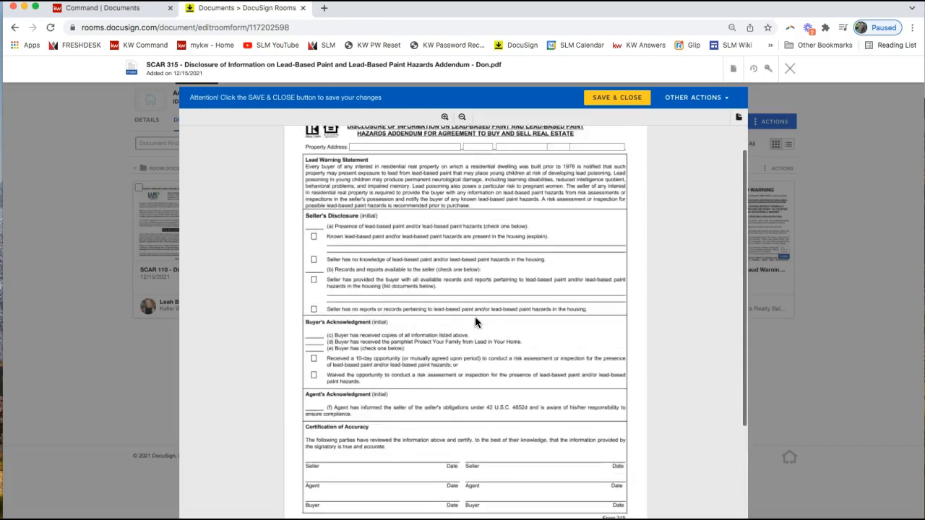
{"action": "scroll", "scroll_direction": "down", "scroll_amount": 3}
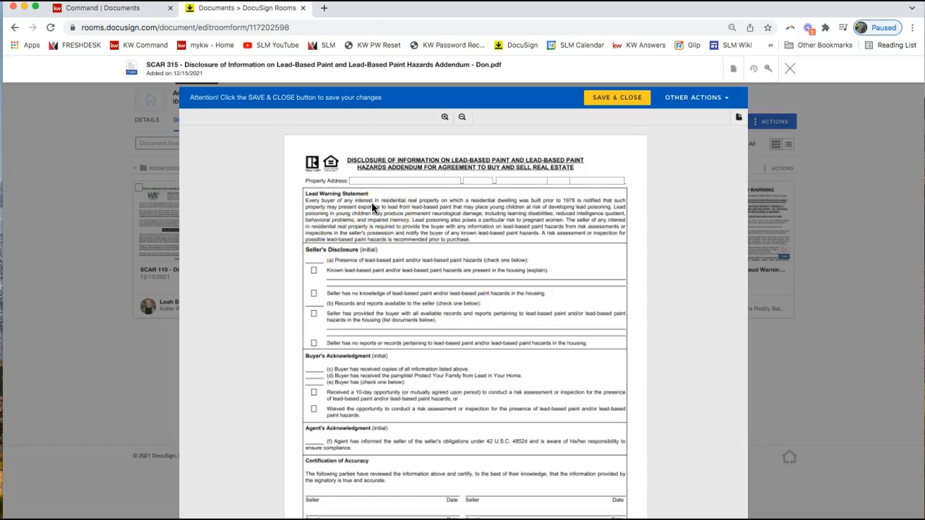
{"action": "scroll", "scroll_direction": "down", "scroll_amount": 3}
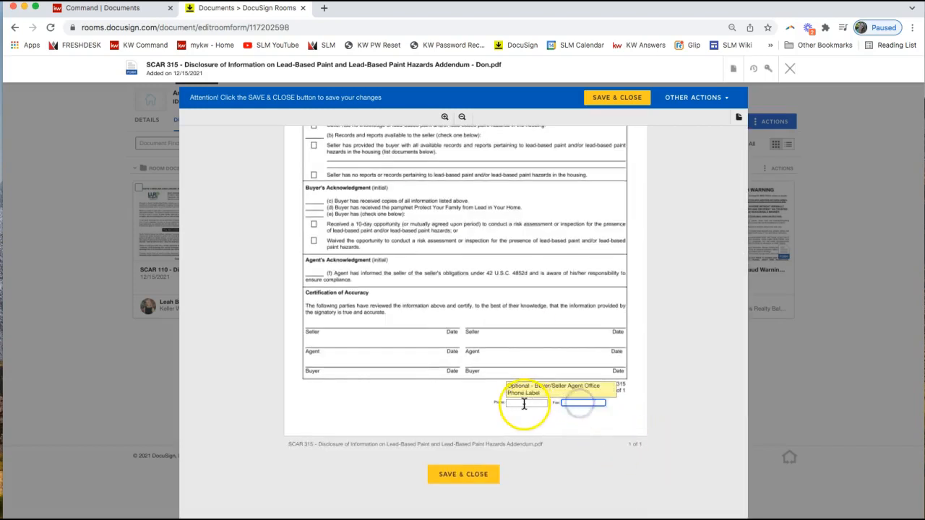
{"action": "left_click", "coordinate": [526, 403]}
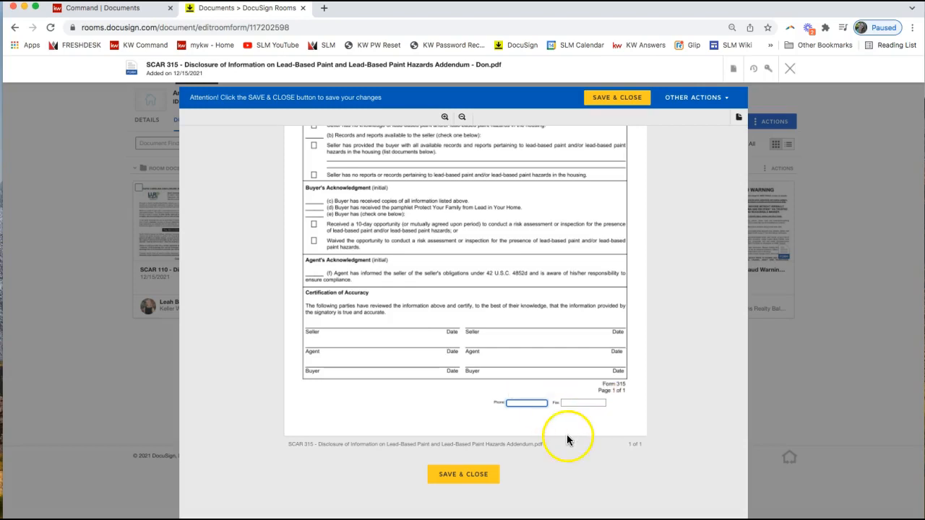
{"action": "left_click", "coordinate": [526, 403]}
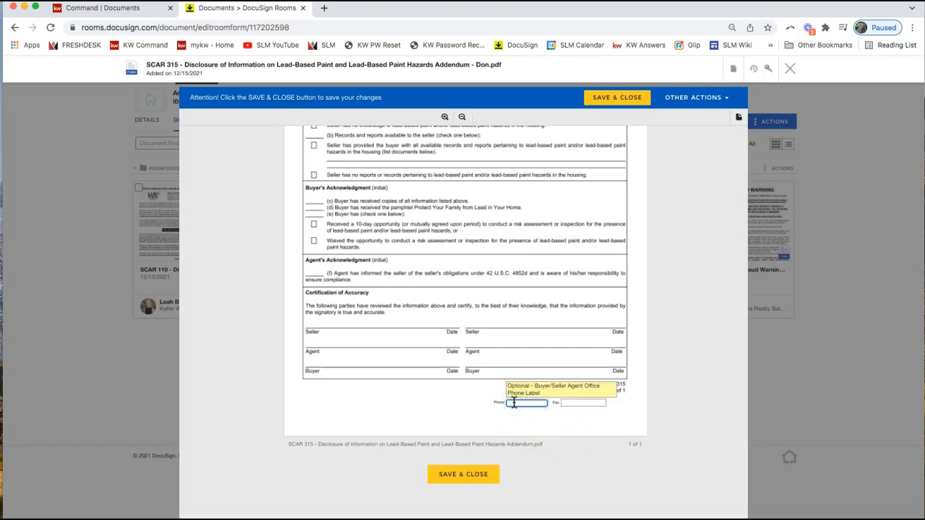
{"action": "left_click", "coordinate": [581, 401]}
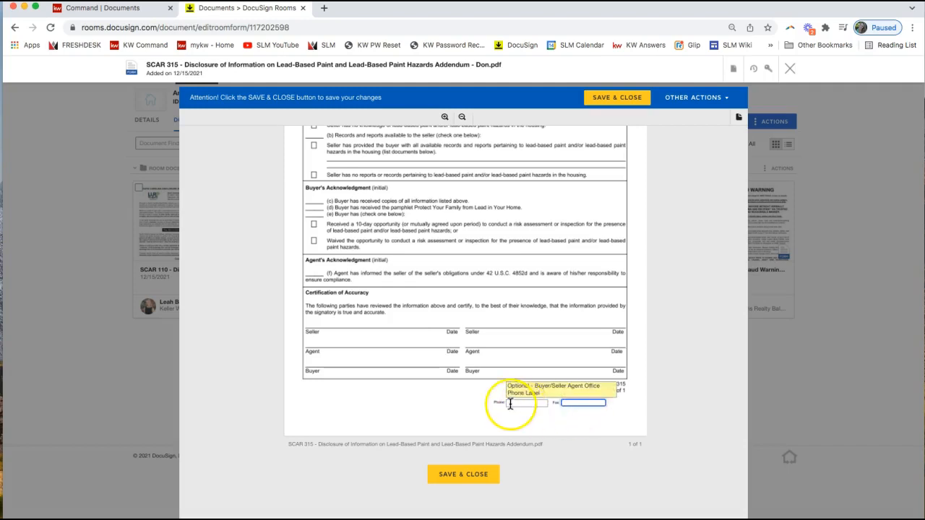
- Enter the office phone number in the Phone field and save and close the form
{"action": "scroll", "scroll_direction": "up", "scroll_amount": 3}
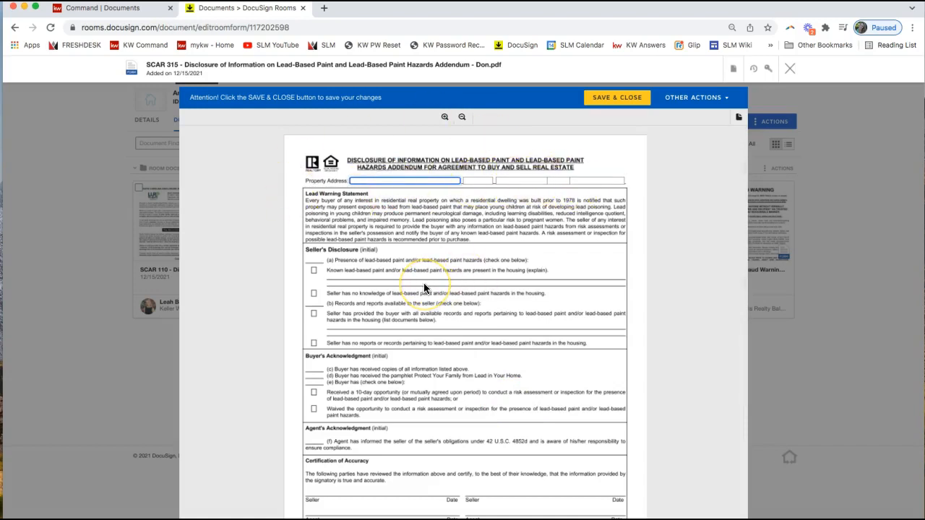
{"action": "scroll", "scroll_direction": "down", "scroll_amount": 3}
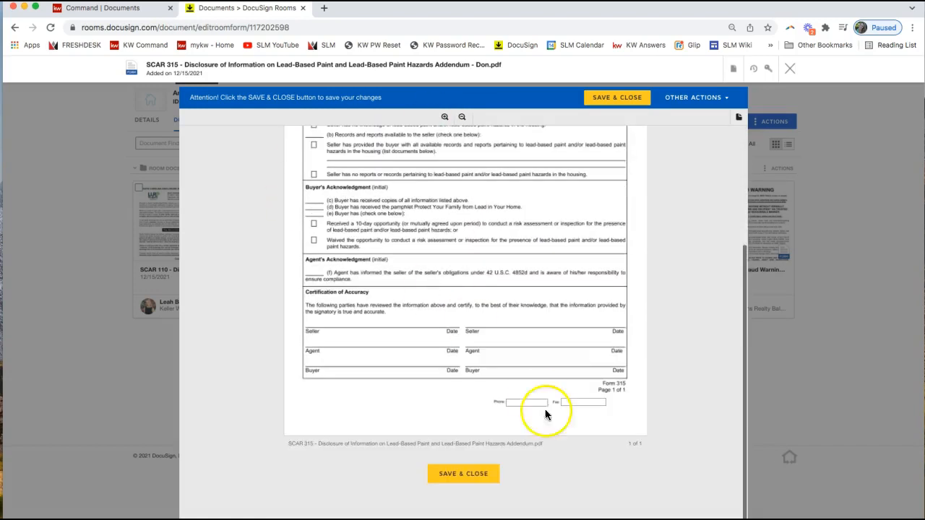
{"action": "left_click", "coordinate": [526, 401]}
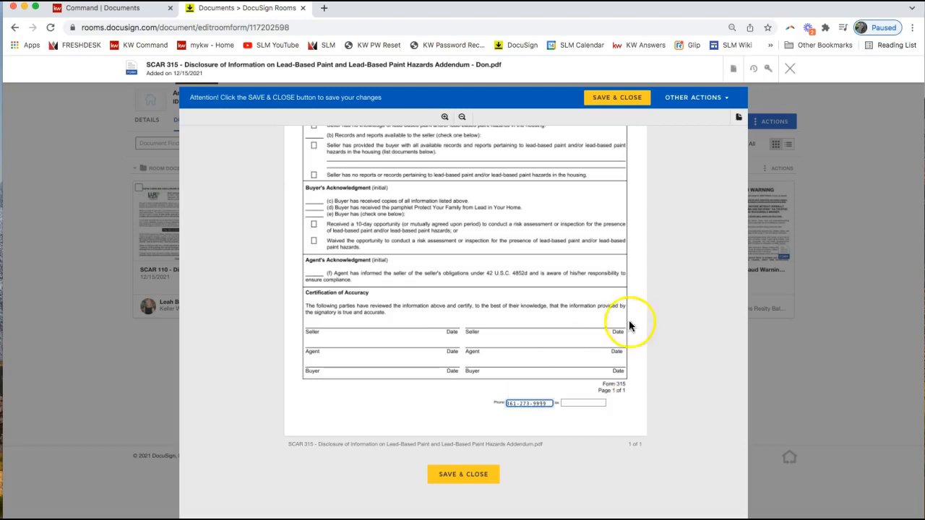
{"action": "mouse_move", "coordinate": [643, 390]}
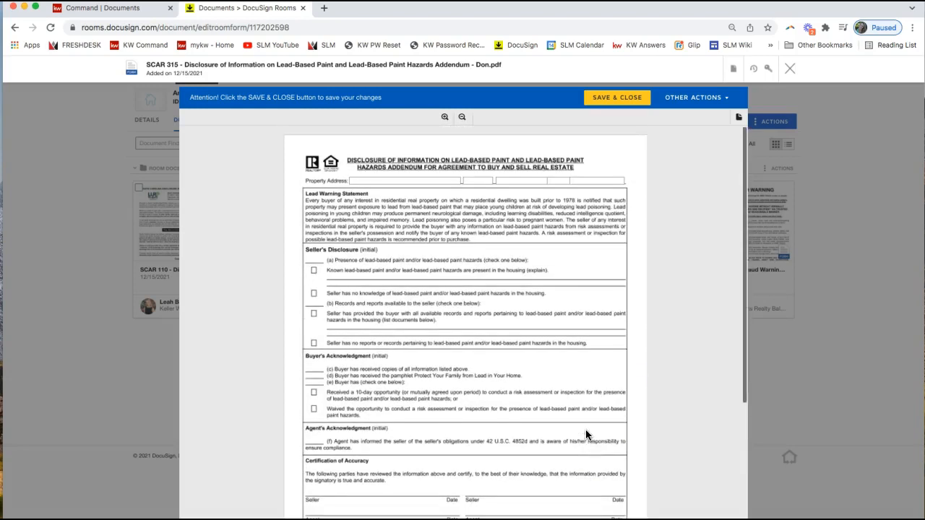
{"action": "mouse_move", "coordinate": [667, 220]}
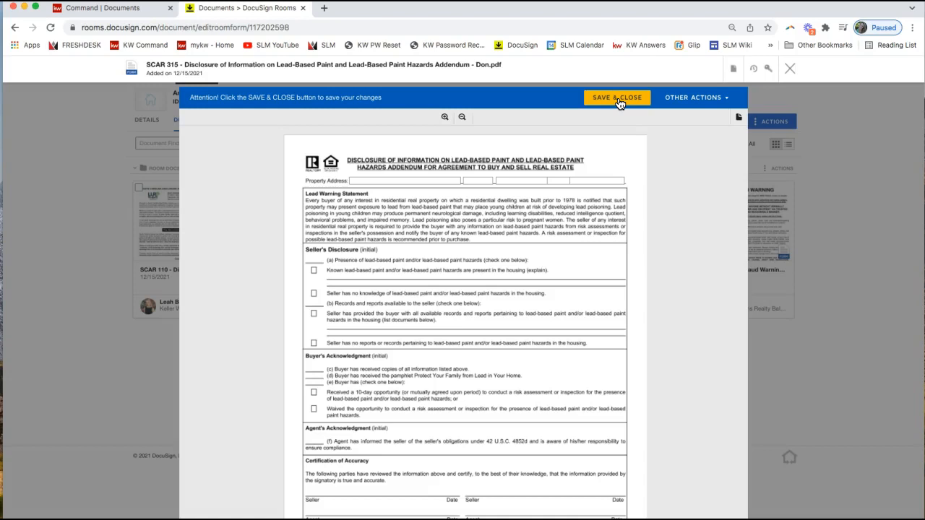
{"action": "left_click", "coordinate": [615, 98]}
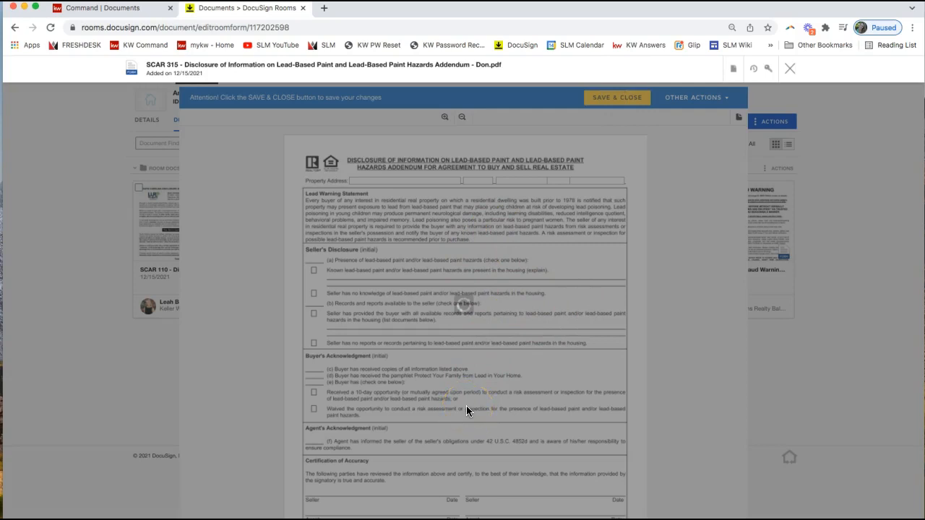
- After the save finishes, reopen the SCAR 315 addendum from the room's documents
{"action": "left_click", "coordinate": [789, 68]}
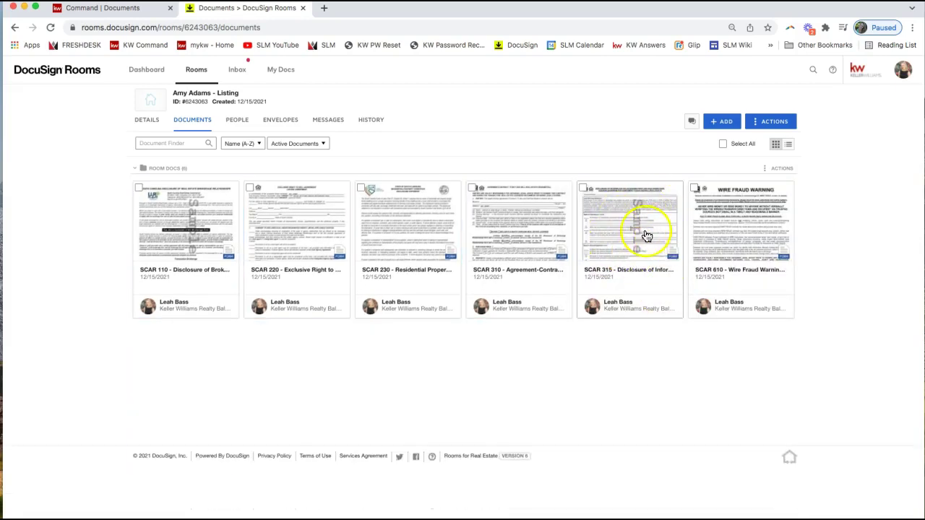
{"action": "mouse_move", "coordinate": [623, 225]}
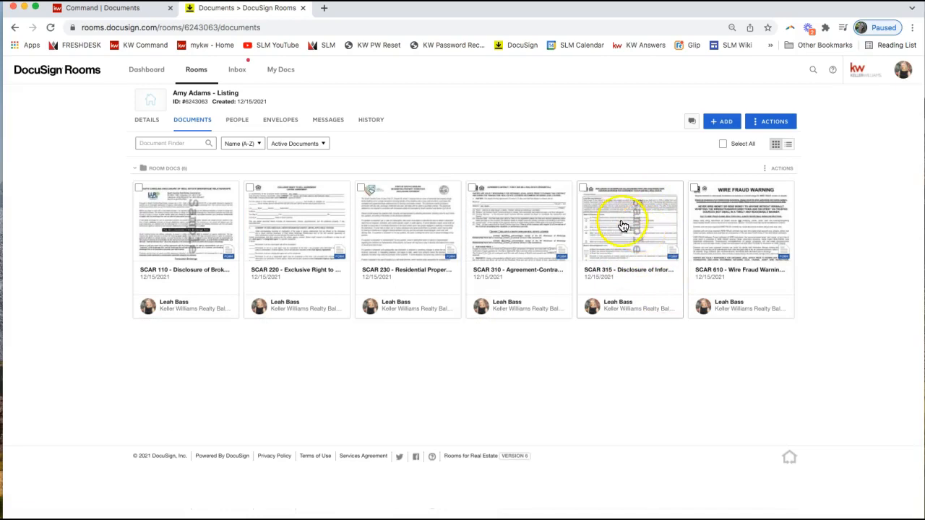
{"action": "mouse_move", "coordinate": [621, 228]}
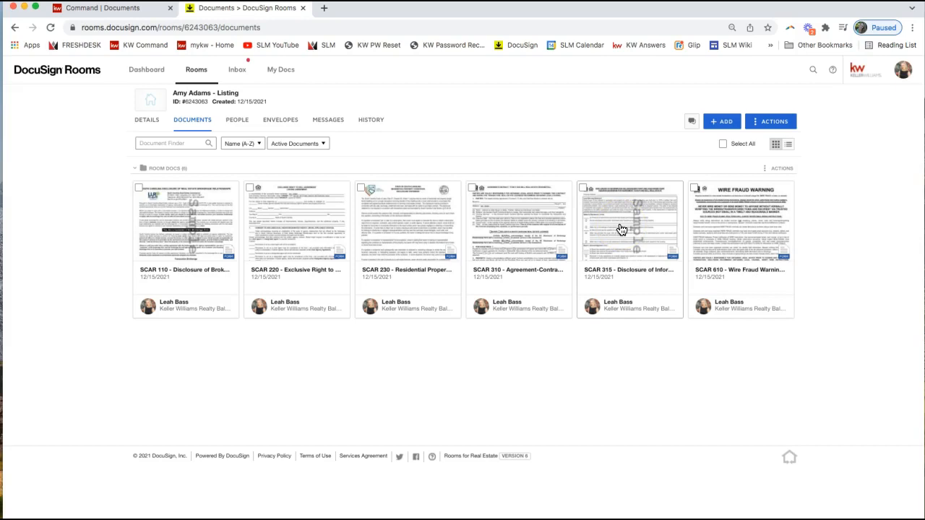
{"action": "left_click", "coordinate": [621, 224]}
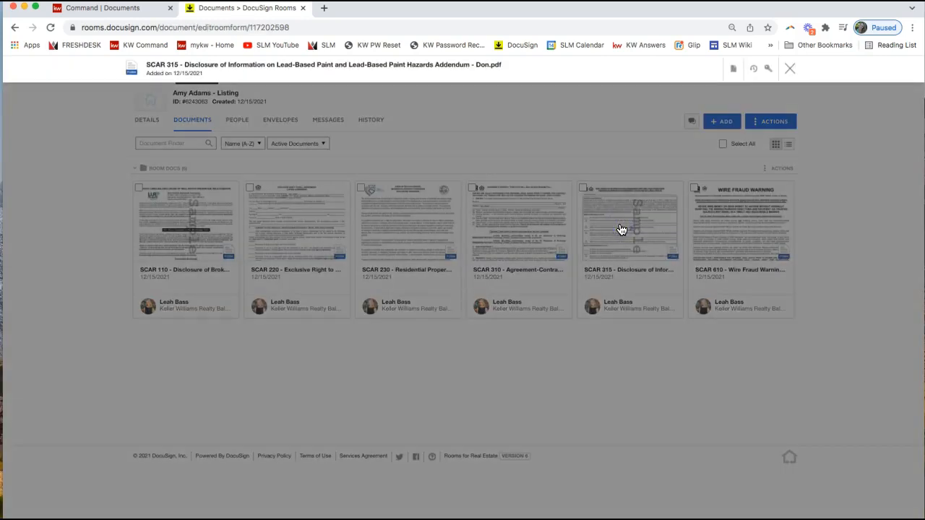
{"action": "left_click", "coordinate": [622, 230]}
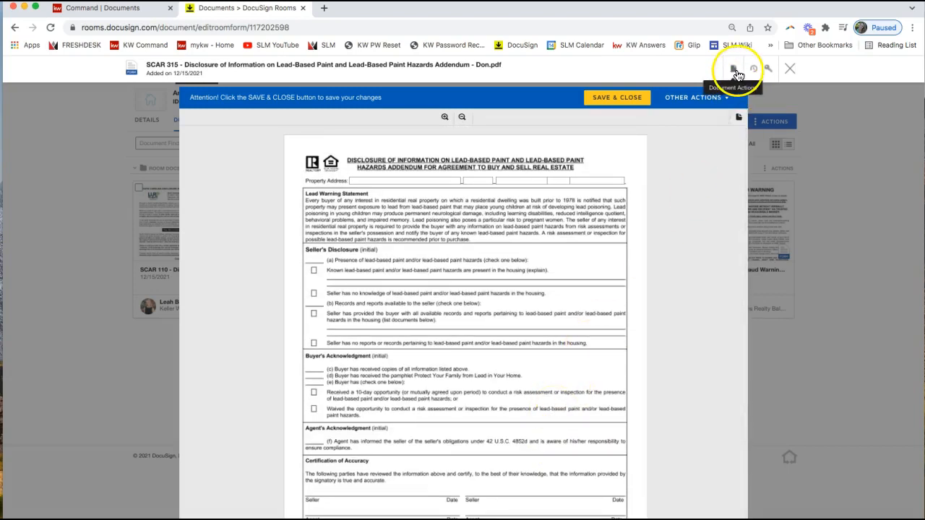
- Request a printable copy of the SCAR 315 addendum via the document actions menu
{"action": "left_click", "coordinate": [734, 68]}
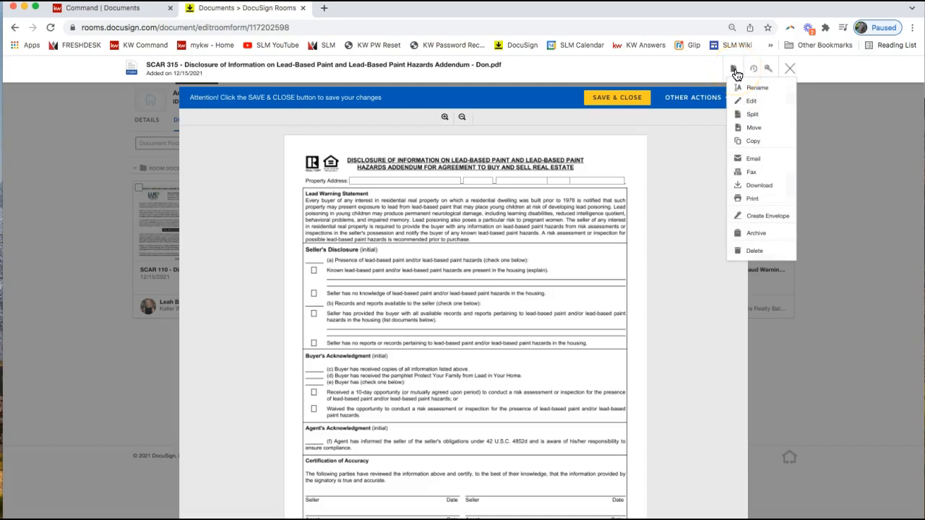
{"action": "mouse_move", "coordinate": [767, 208]}
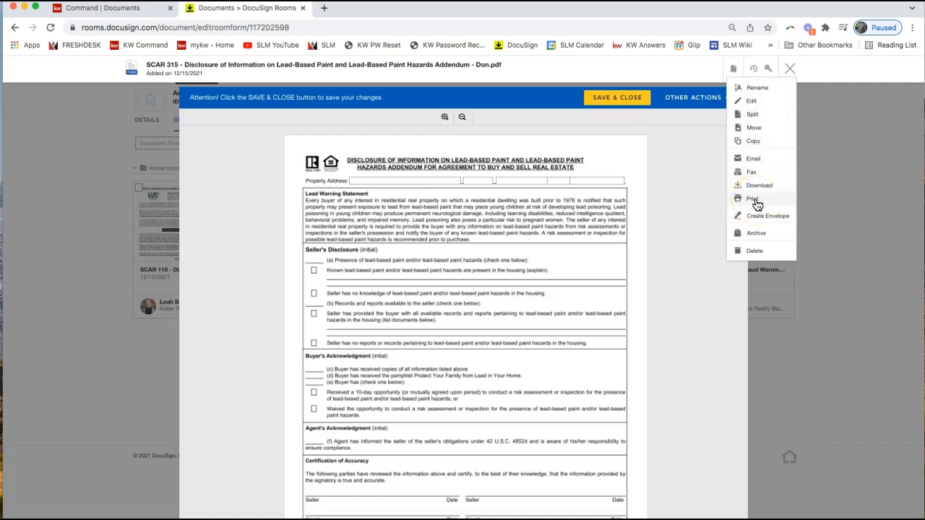
{"action": "left_click", "coordinate": [753, 198]}
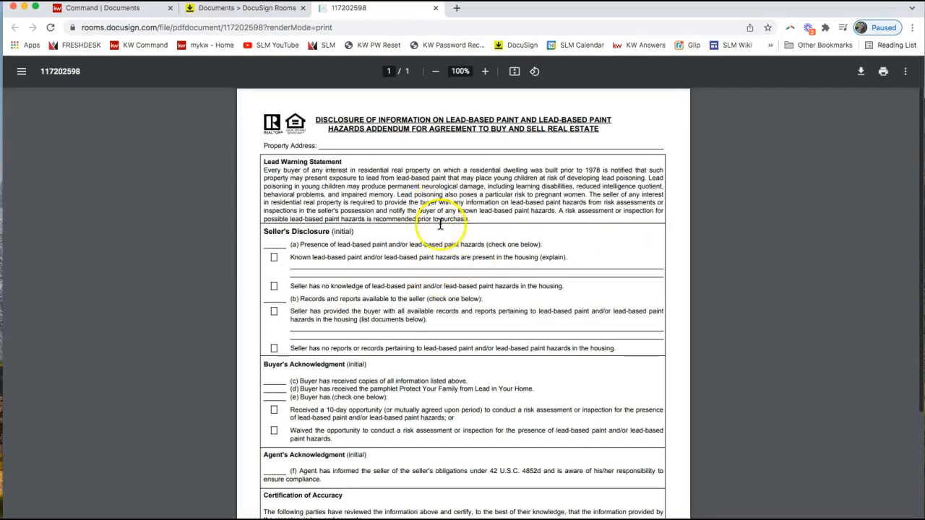
{"action": "mouse_move", "coordinate": [457, 242]}
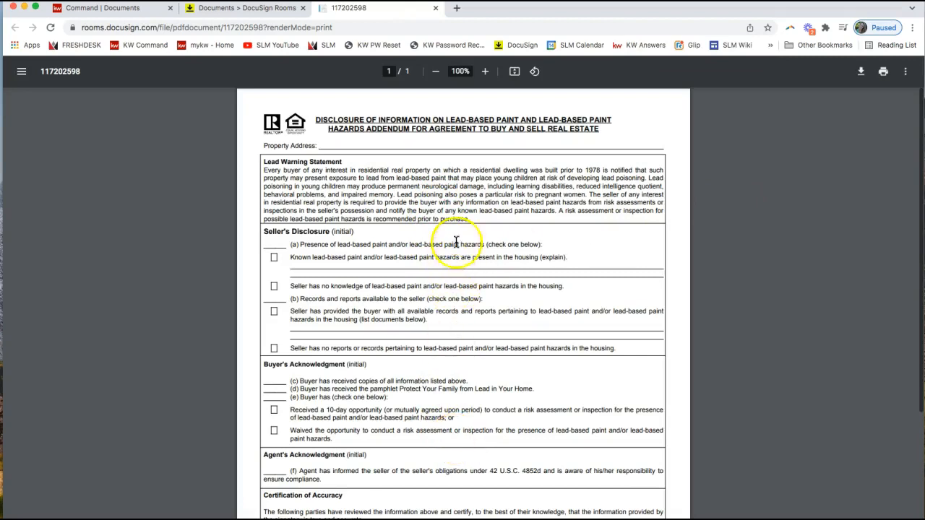
- Check the phone number at the form's bottom, then bring up Chrome's print dialog
{"action": "scroll", "scroll_direction": "down", "scroll_amount": 3}
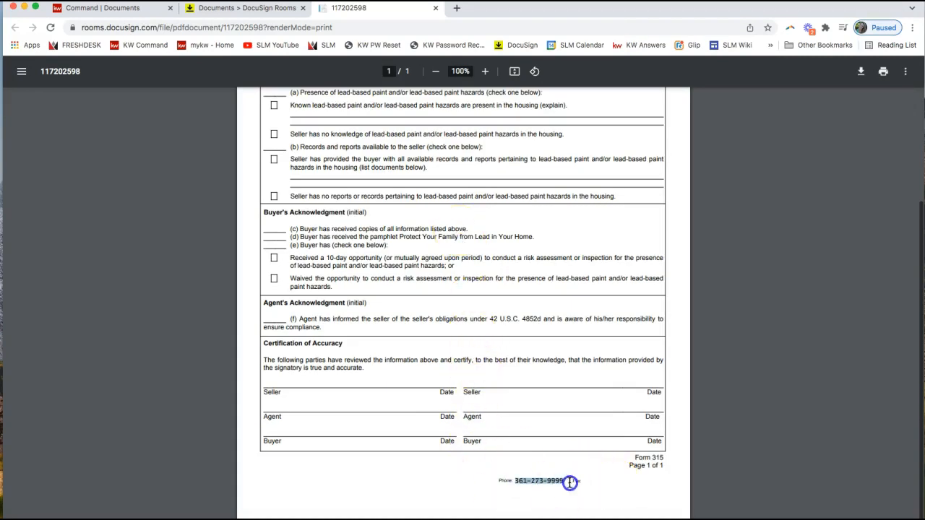
{"action": "scroll", "scroll_direction": "up", "scroll_amount": 3}
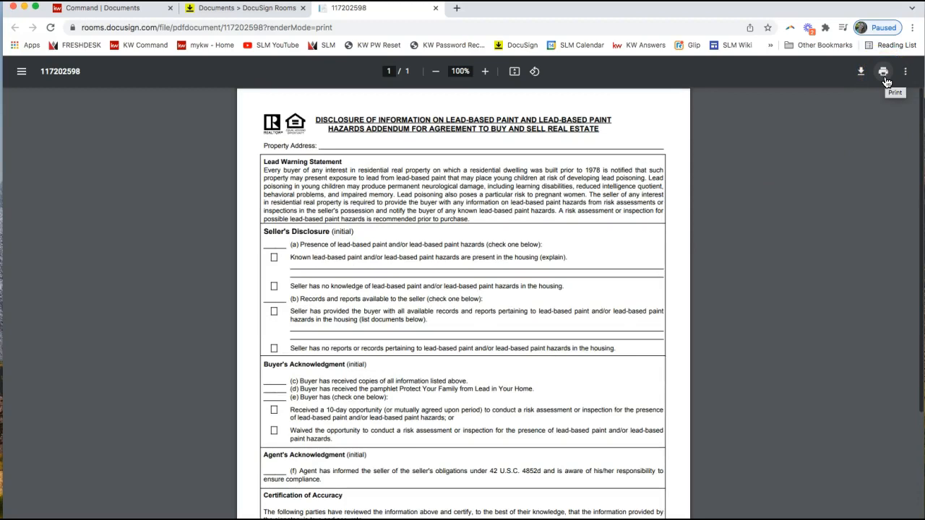
{"action": "left_click", "coordinate": [883, 71]}
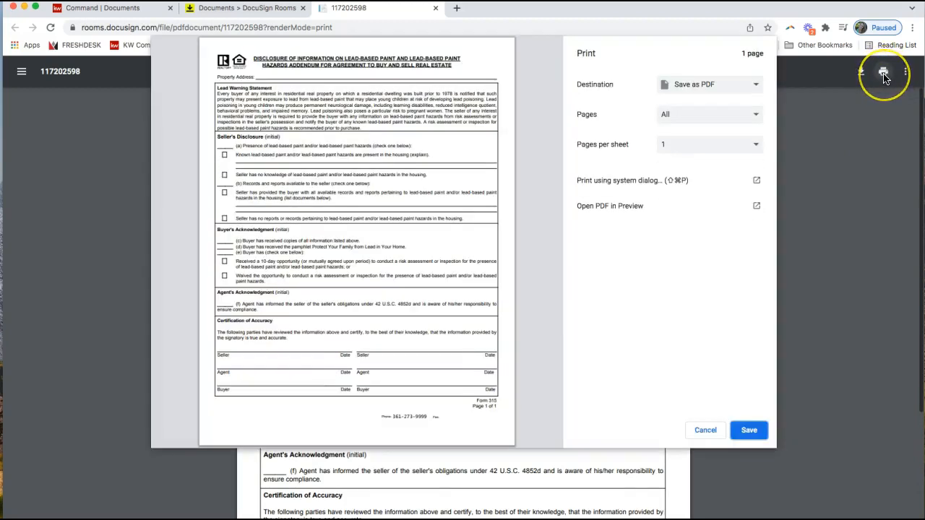
- Set the print destination to the HP ENVY 5660 series printer
{"action": "left_click", "coordinate": [708, 84]}
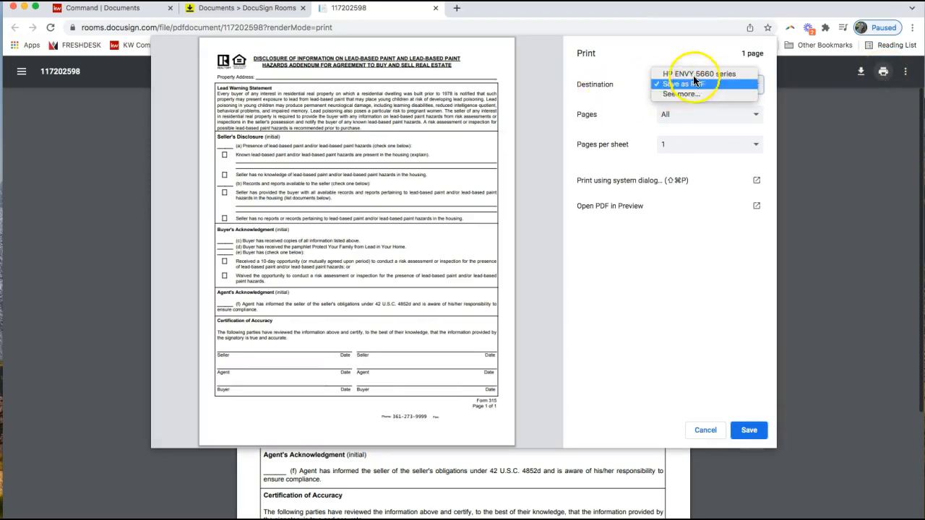
{"action": "left_click", "coordinate": [696, 74]}
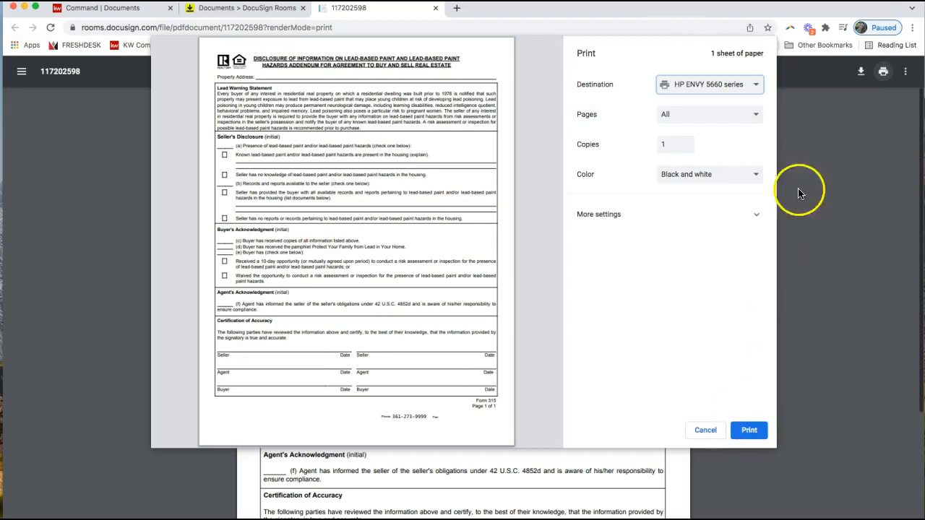
{"action": "mouse_move", "coordinate": [182, 490]}
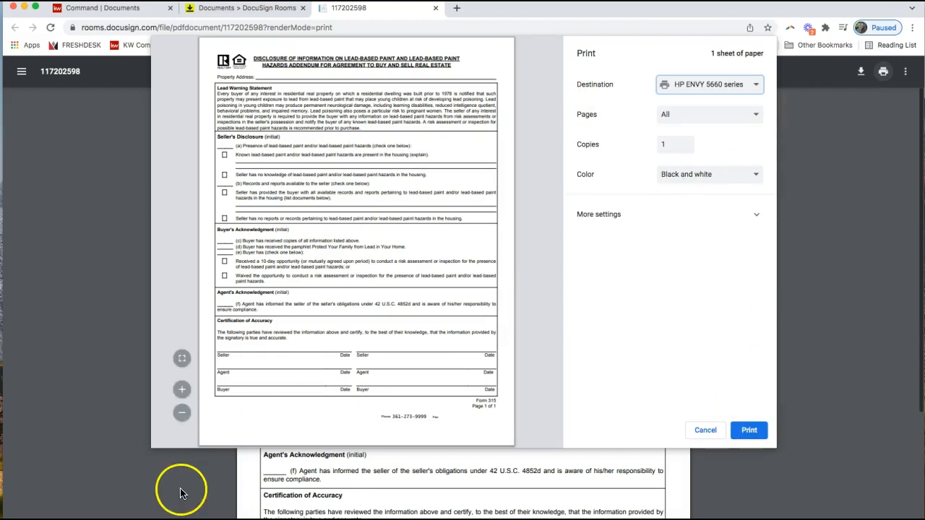